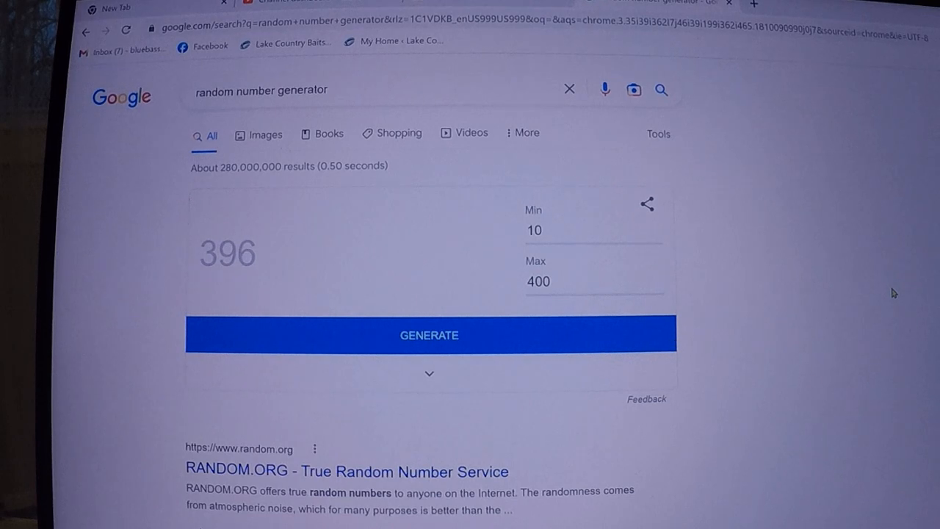
mouse_move(514, 344)
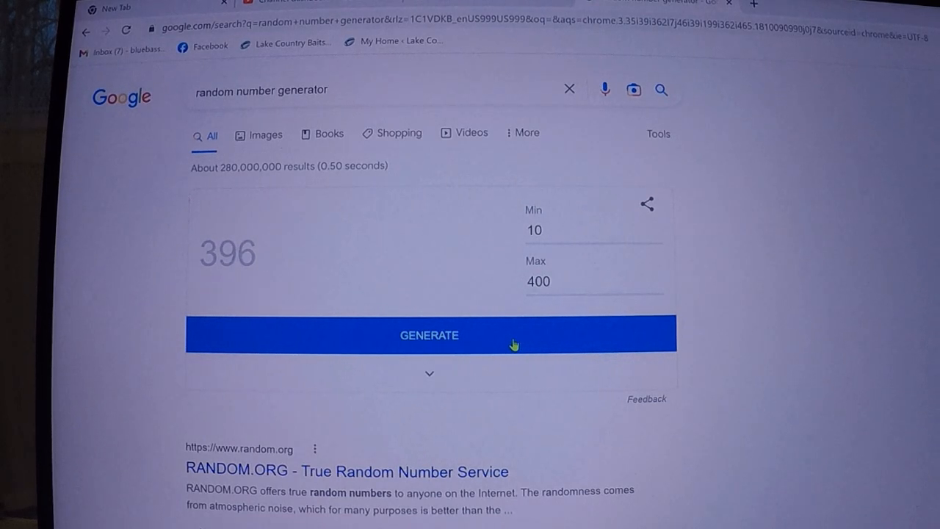
Generate the random number (396, between 10 and 400) for the giveaway draw.
click(429, 335)
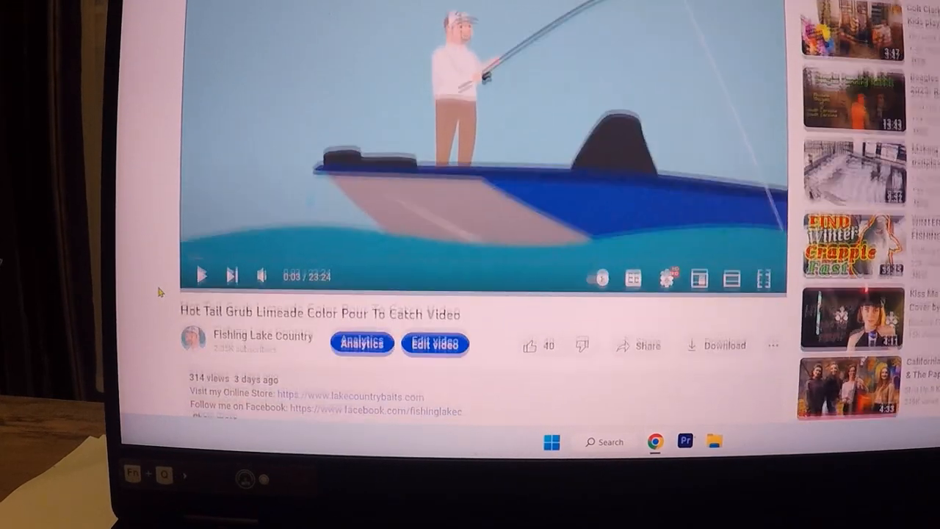
Scroll past the video description to the first numbered giveaway comments.
scroll(down, 3)
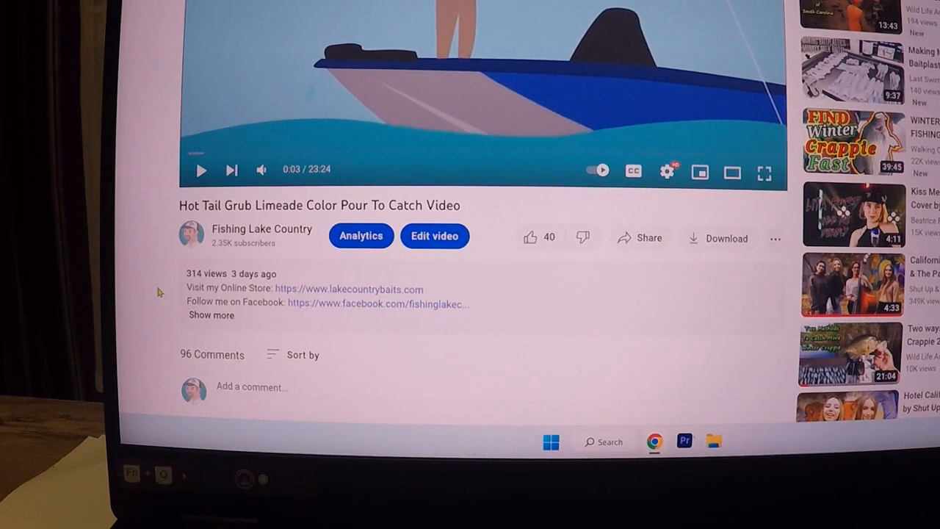
scroll(down, 3)
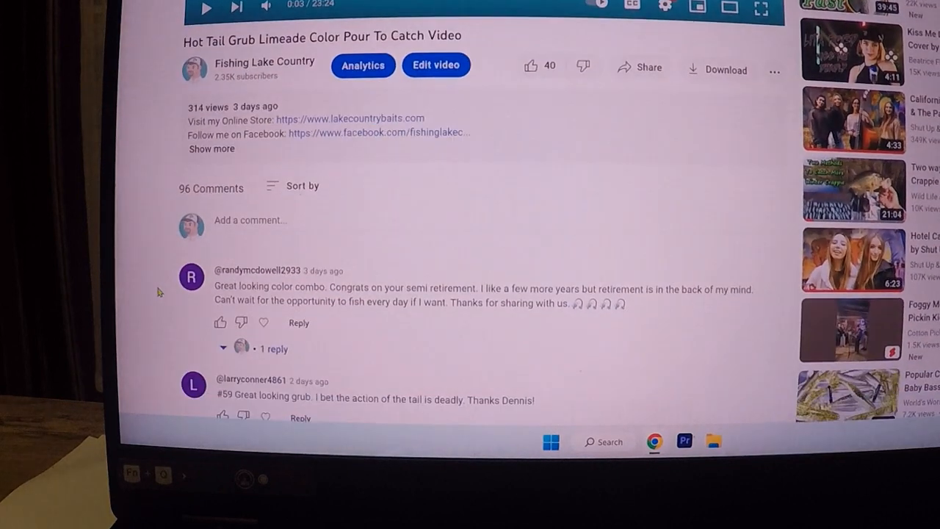
scroll(down, 3)
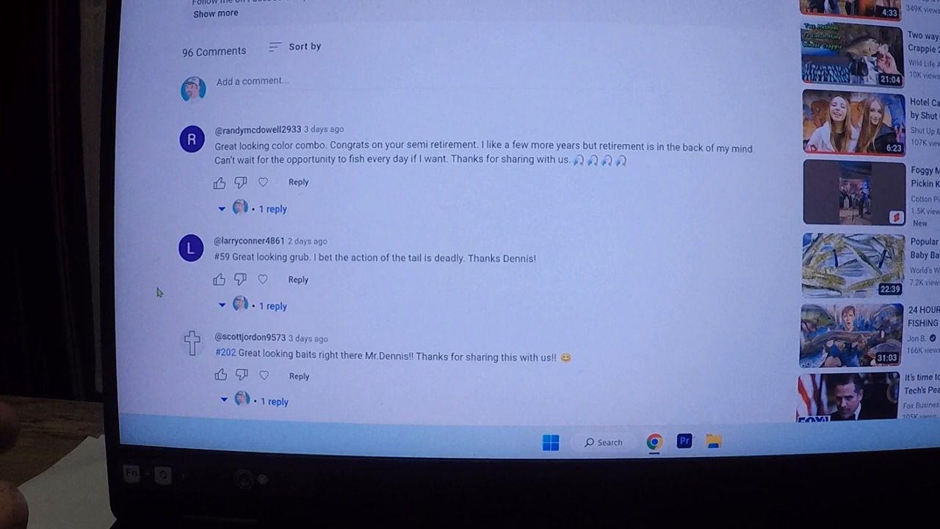
scroll(down, 3)
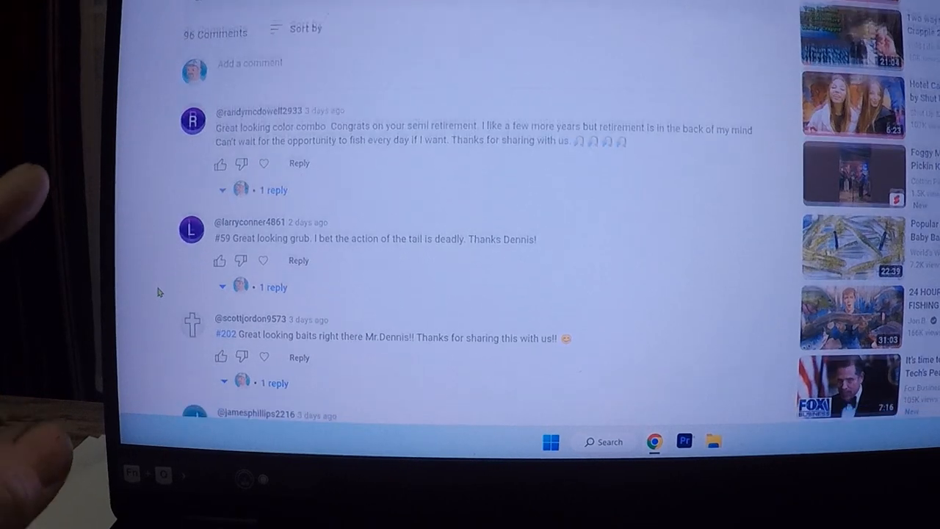
scroll(down, 3)
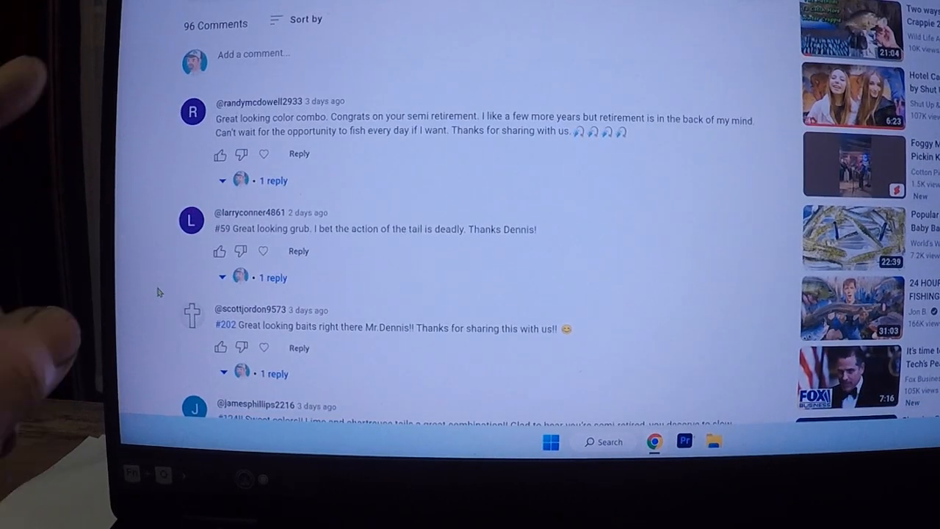
scroll(down, 3)
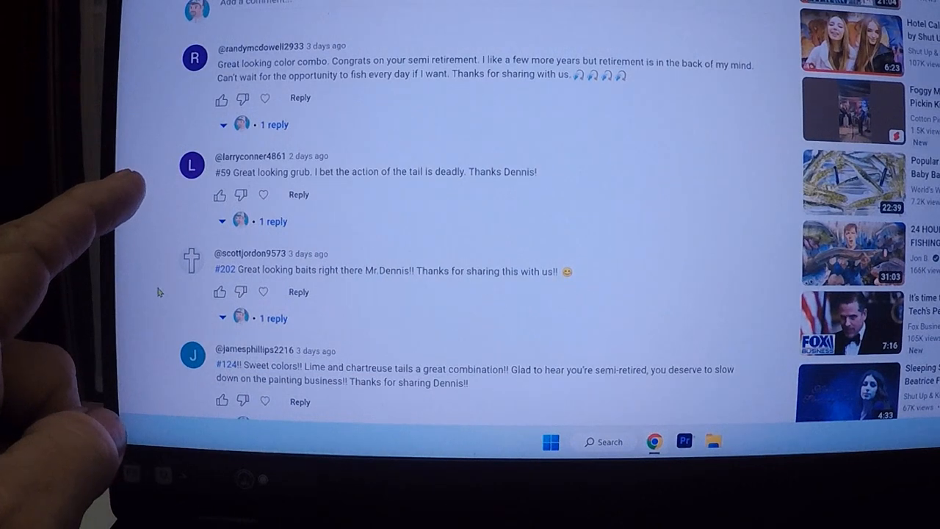
Continue down the comments reading guesses such as #131, #185 and #369.
scroll(down, 3)
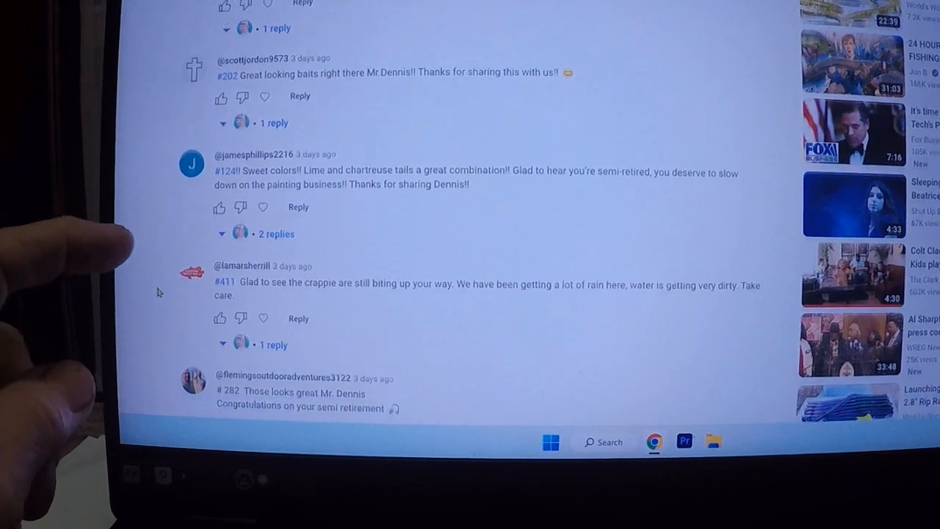
scroll(down, 3)
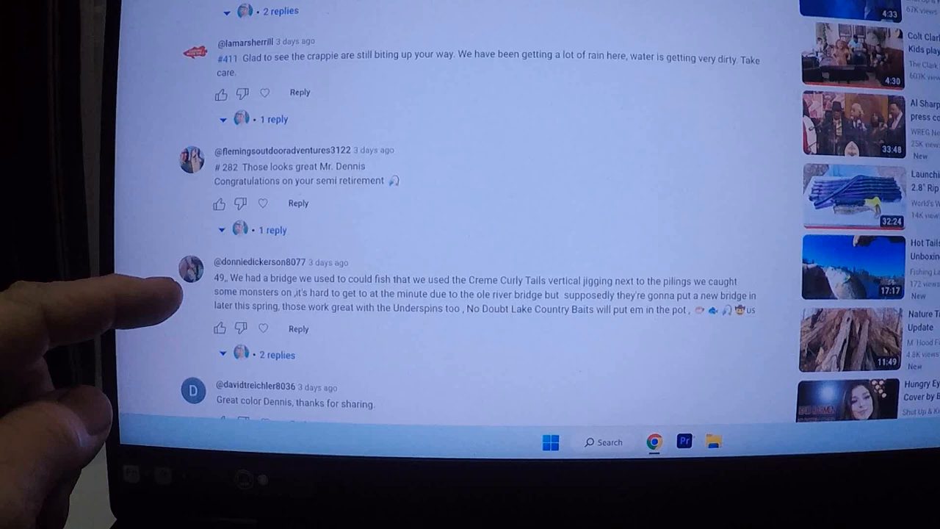
scroll(down, 3)
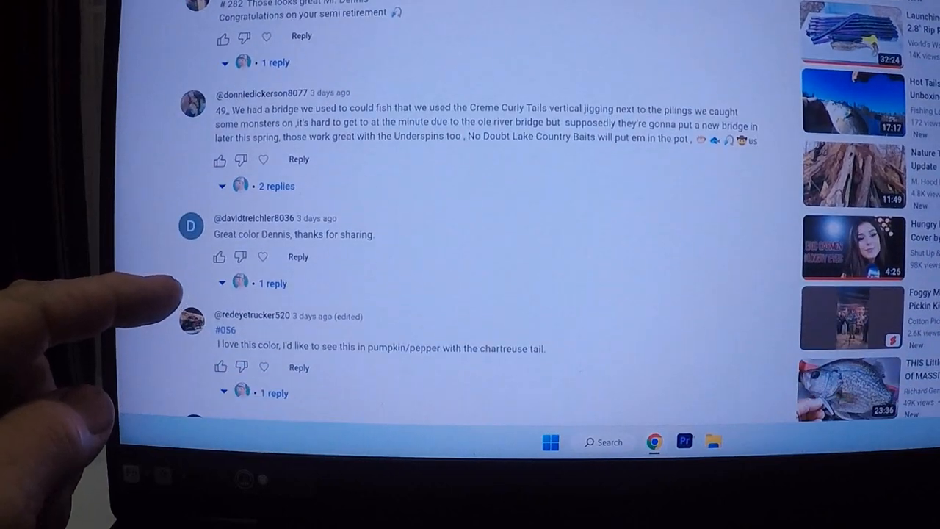
scroll(down, 3)
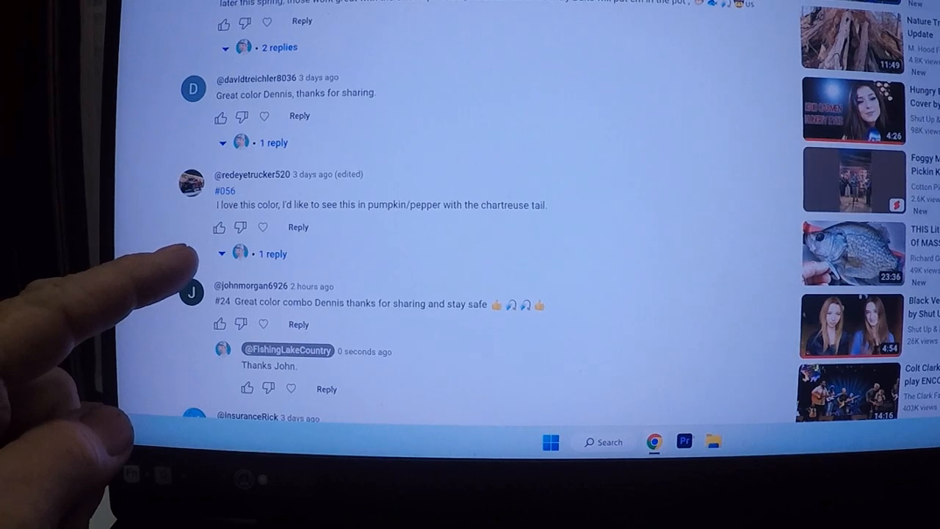
scroll(down, 3)
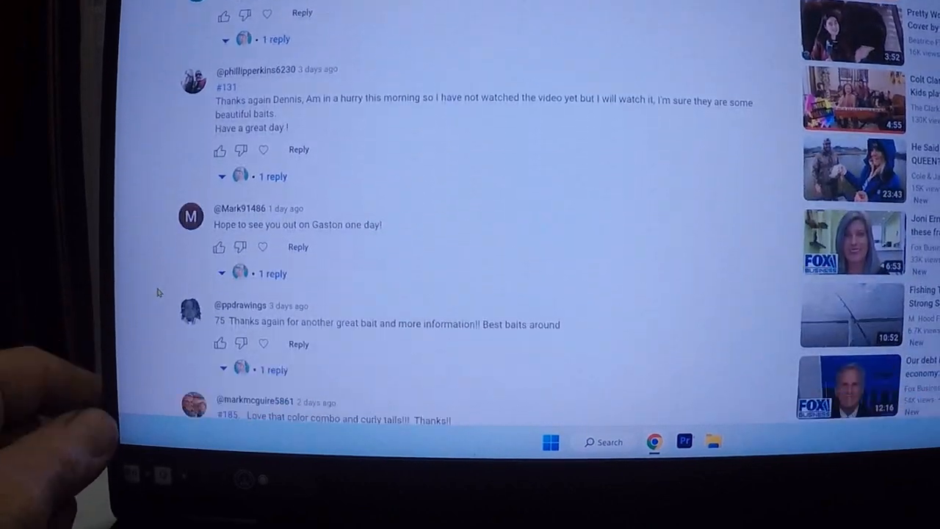
scroll(down, 3)
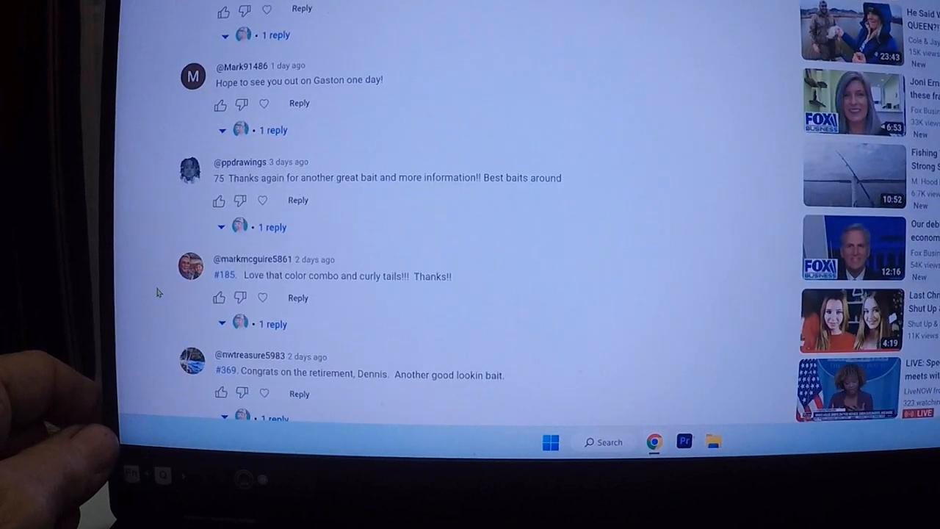
Scroll further through the comments to read the #87, 300, #66 and #245 guesses.
scroll(down, 3)
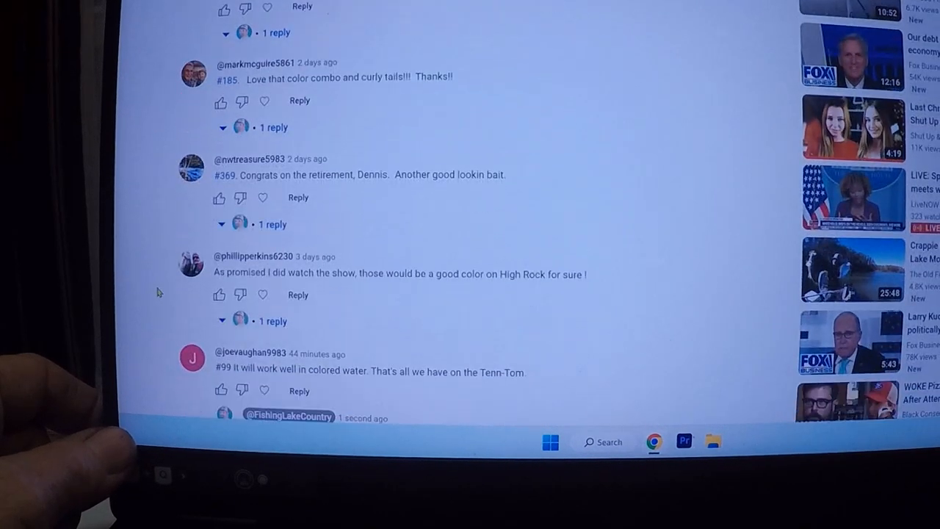
scroll(down, 3)
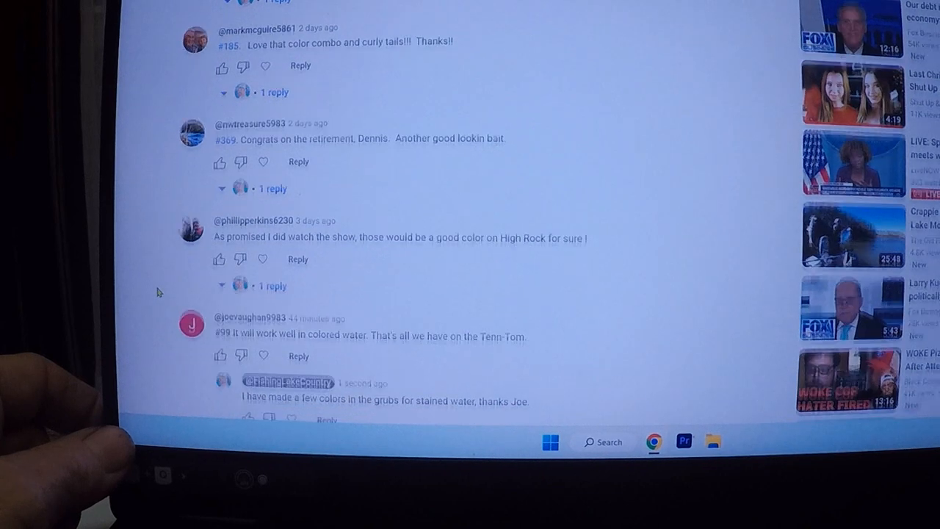
scroll(down, 3)
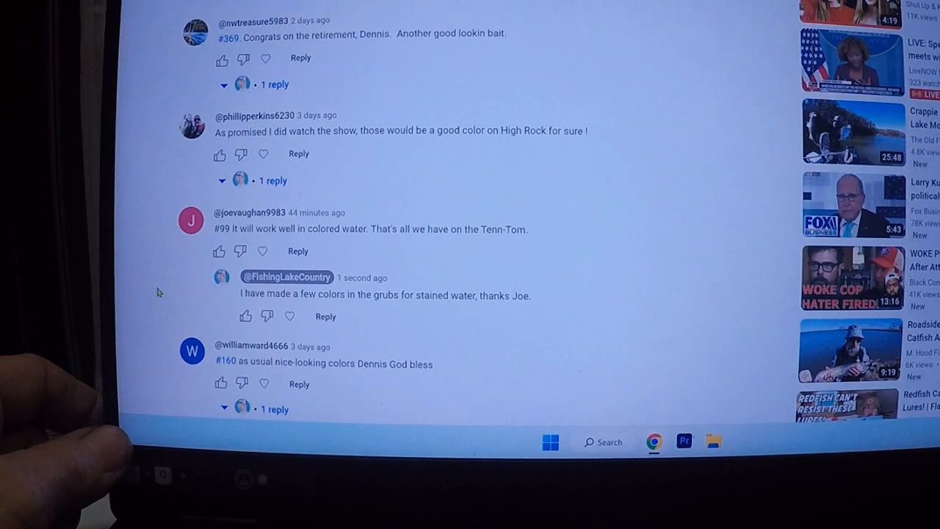
scroll(down, 3)
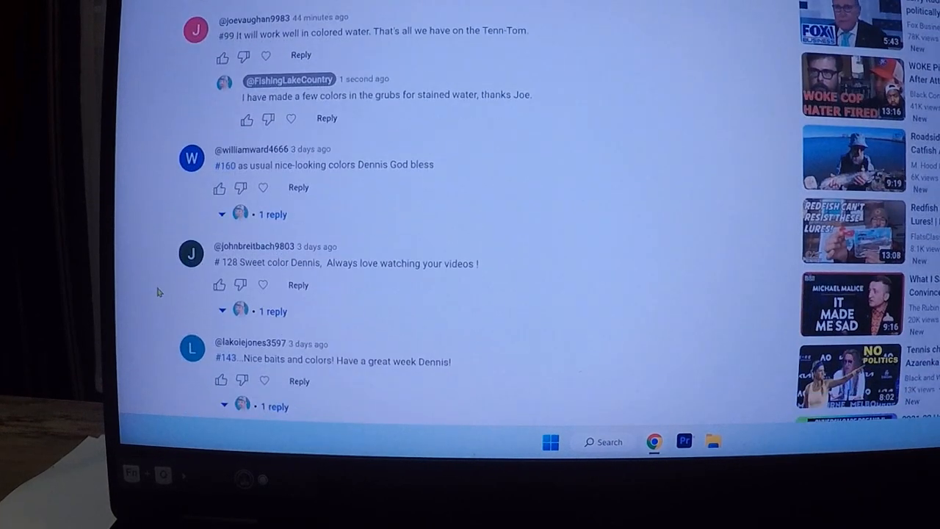
scroll(down, 3)
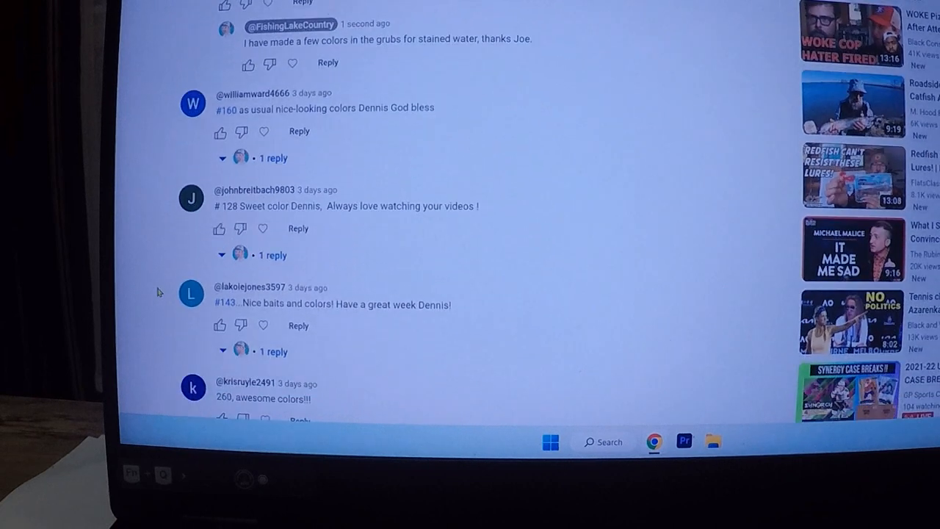
scroll(up, 3)
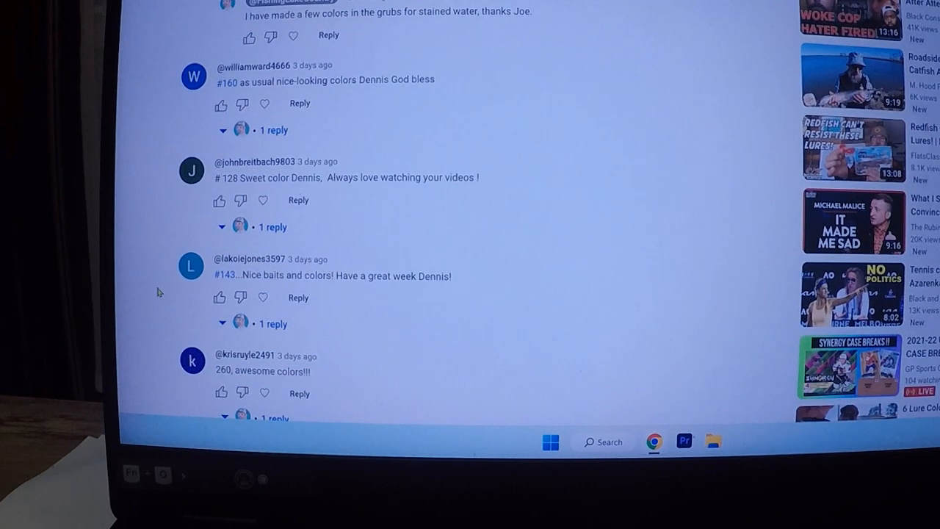
scroll(down, 3)
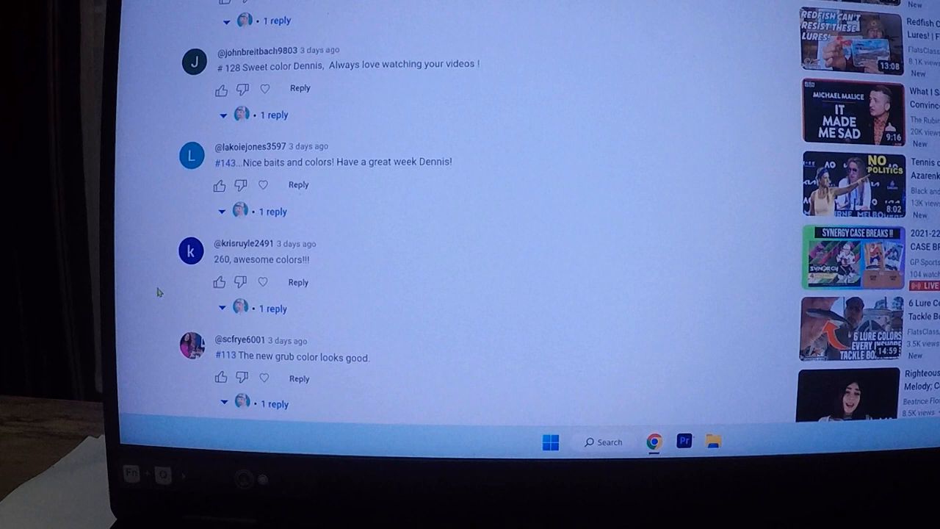
scroll(down, 3)
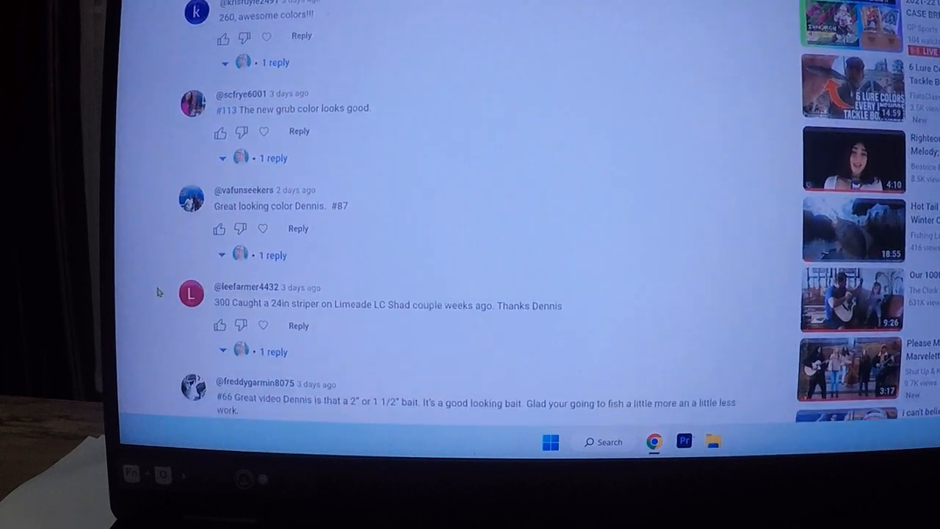
scroll(down, 3)
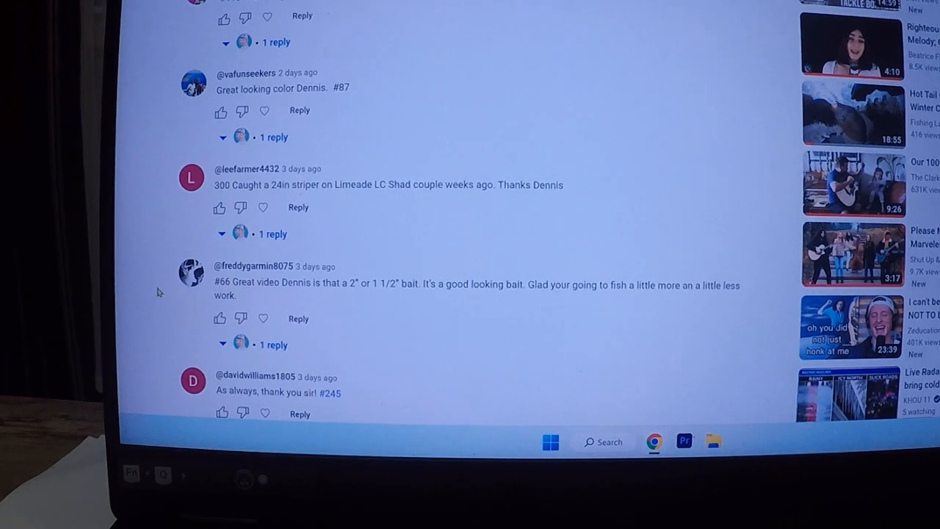
Read on down the comments past guesses like #166, 152 and #199.
scroll(down, 3)
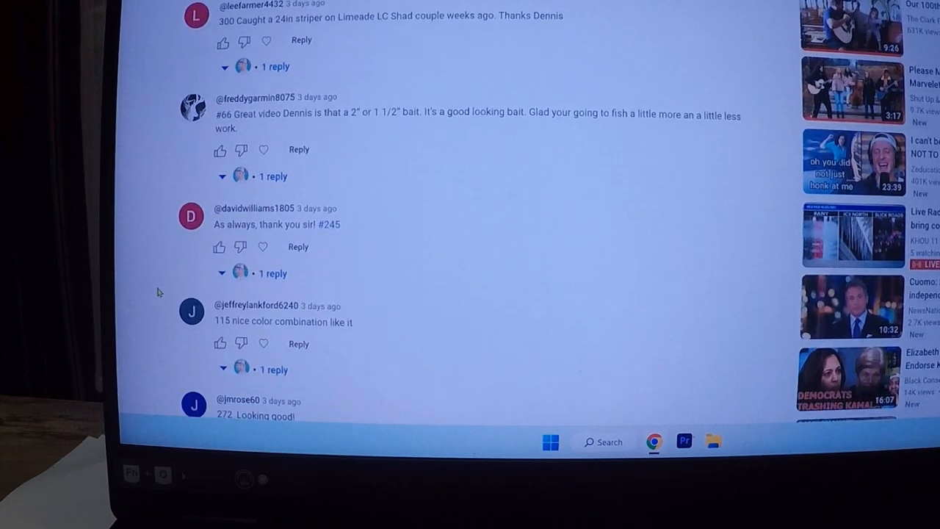
scroll(down, 3)
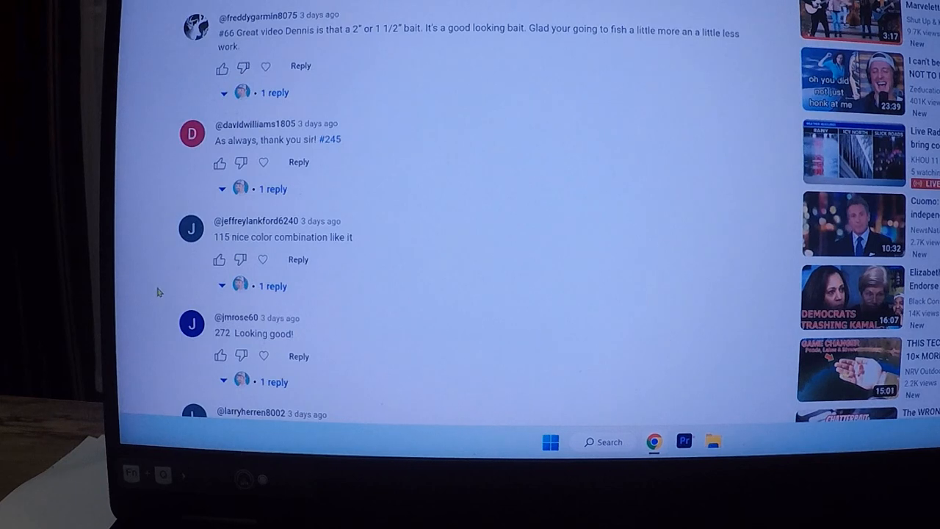
scroll(down, 3)
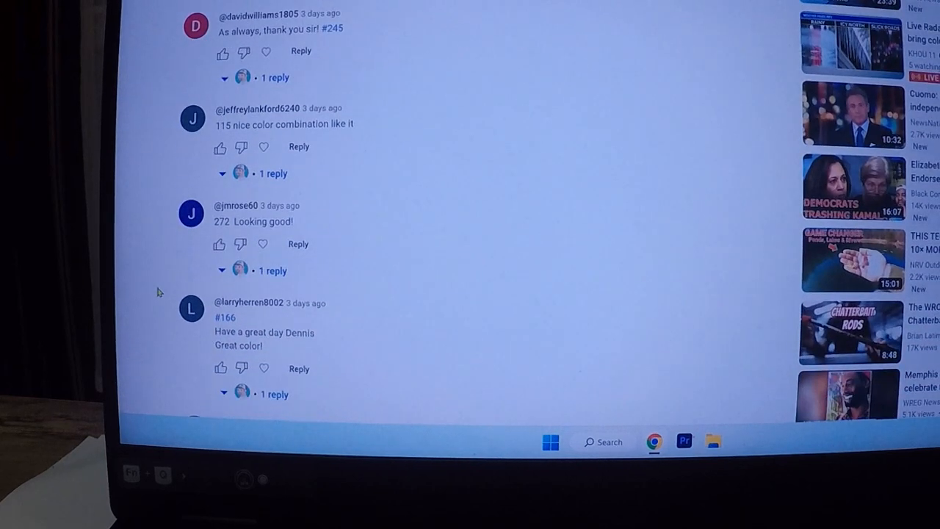
scroll(down, 3)
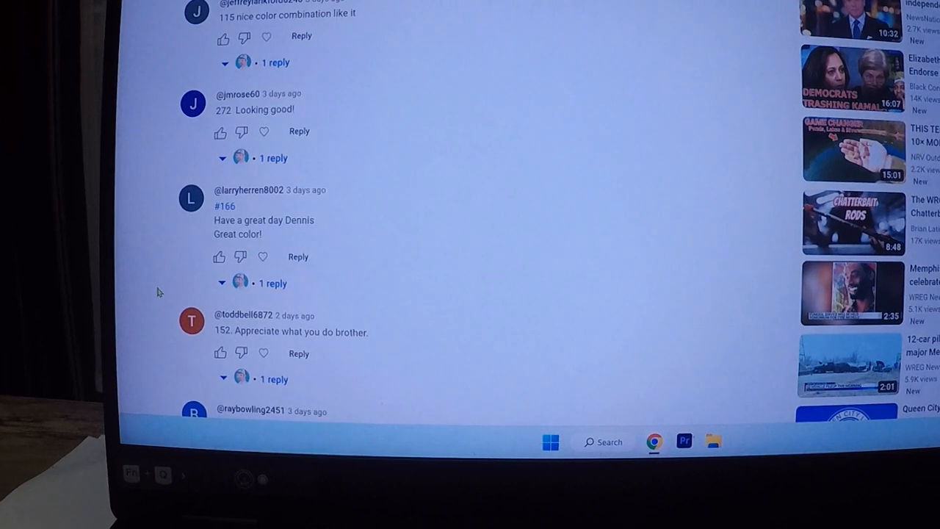
scroll(down, 3)
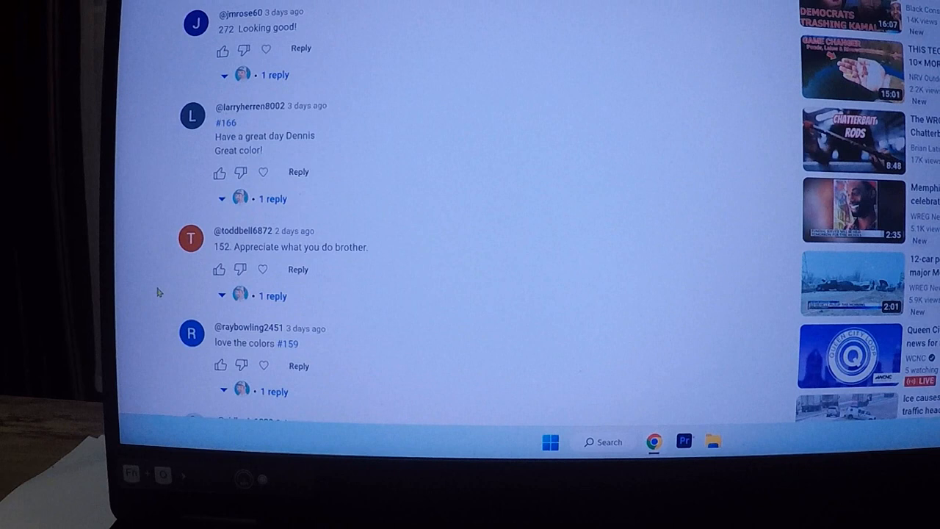
scroll(down, 3)
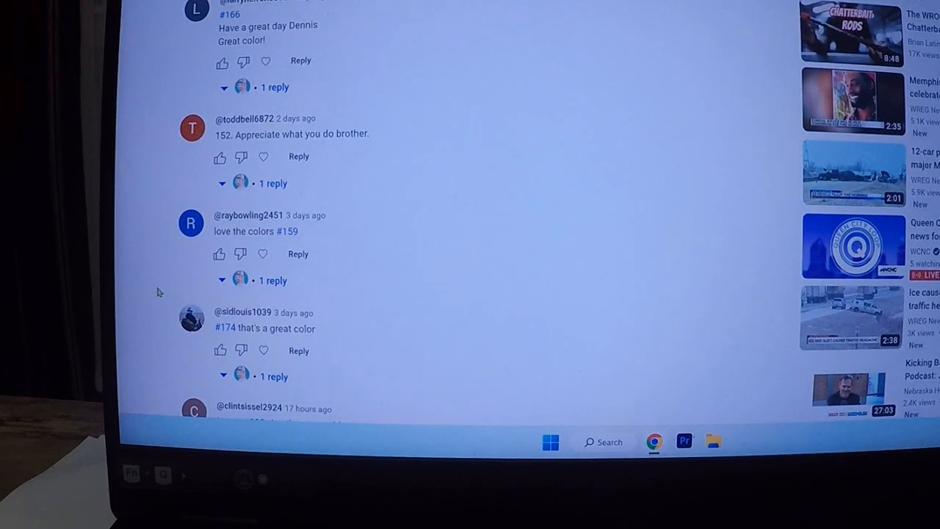
scroll(down, 3)
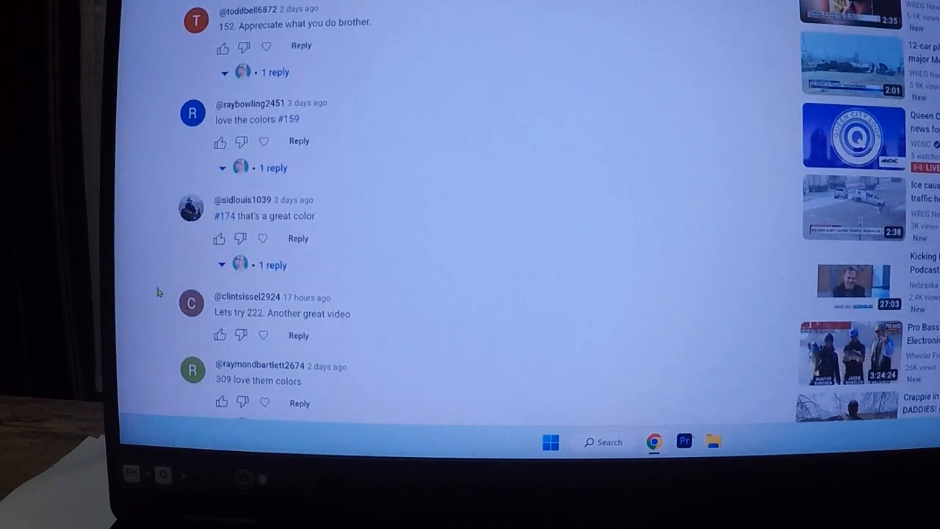
scroll(down, 3)
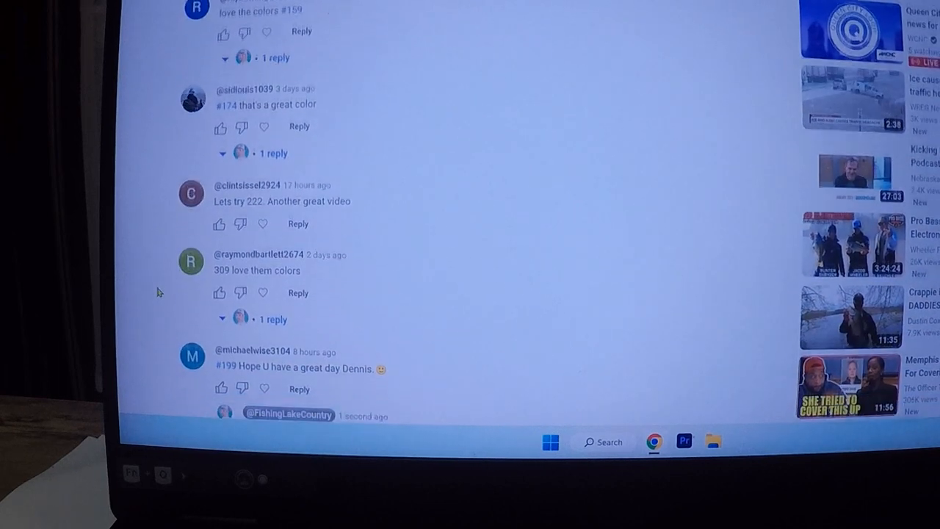
scroll(down, 3)
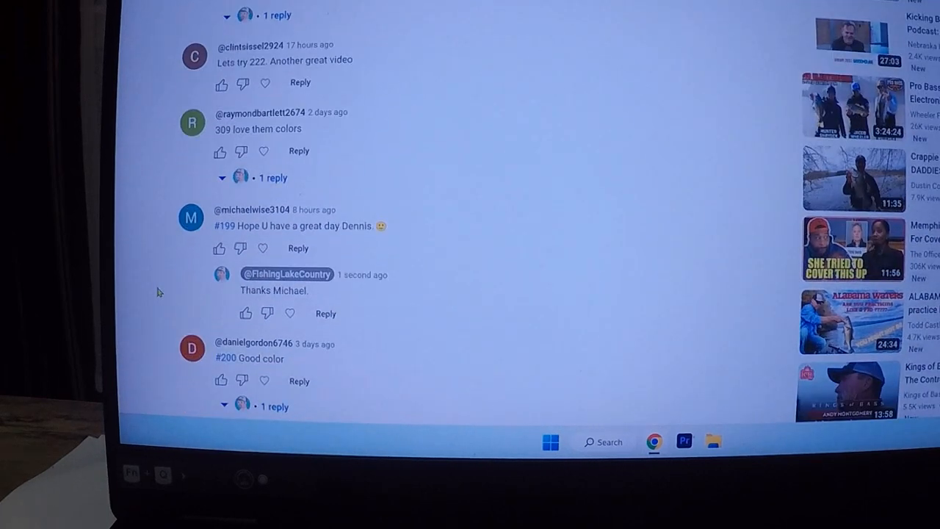
scroll(down, 3)
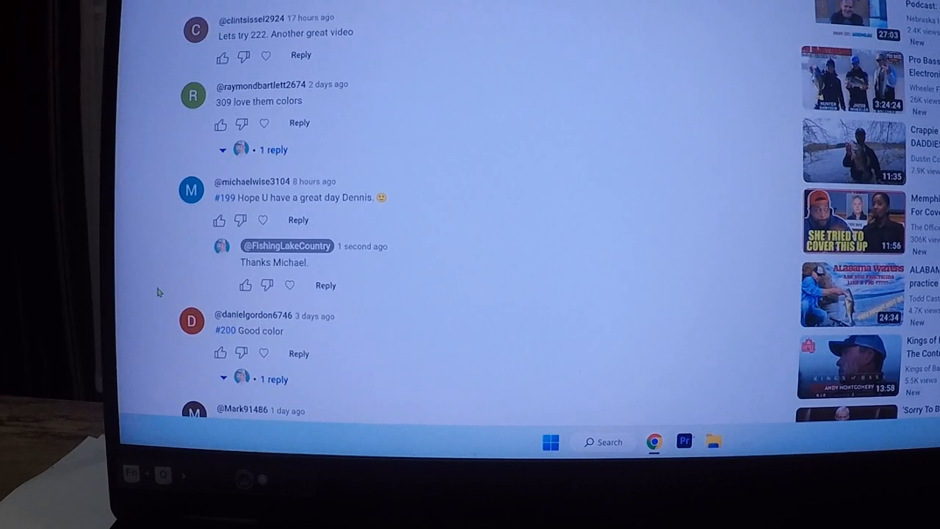
scroll(down, 3)
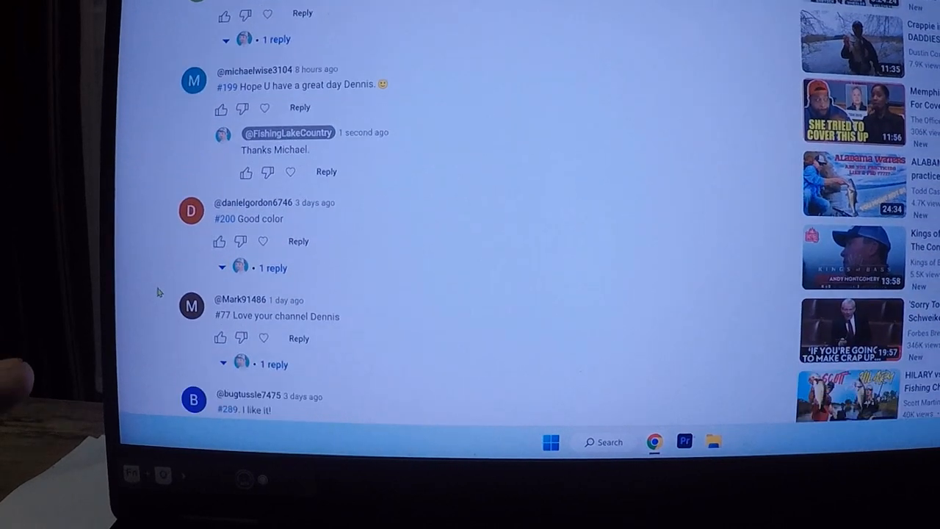
scroll(down, 3)
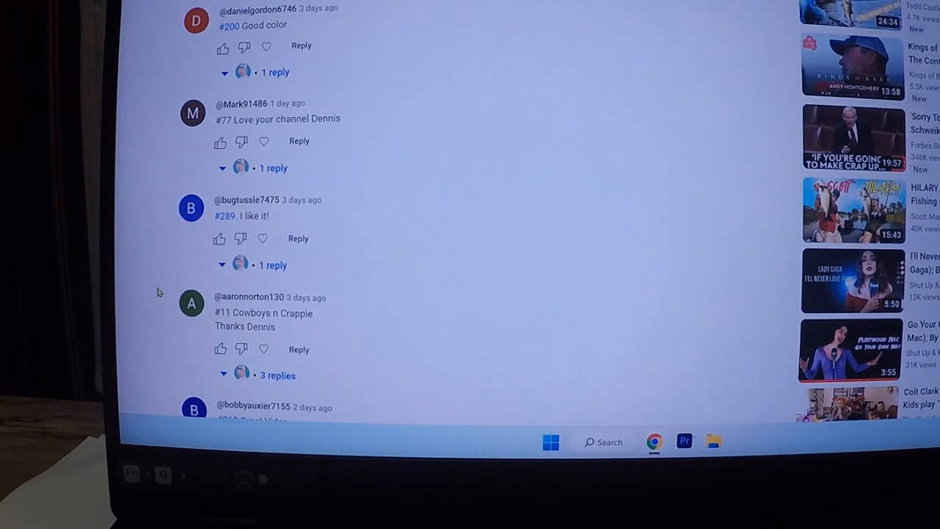
Reach the 354 and 162 guesses, then come back up to the #200 and #77 comments.
scroll(down, 3)
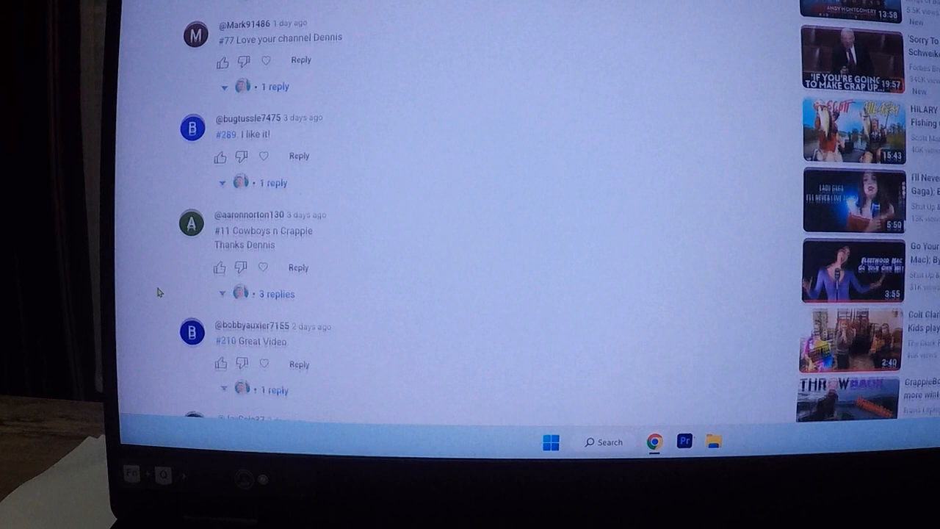
scroll(down, 3)
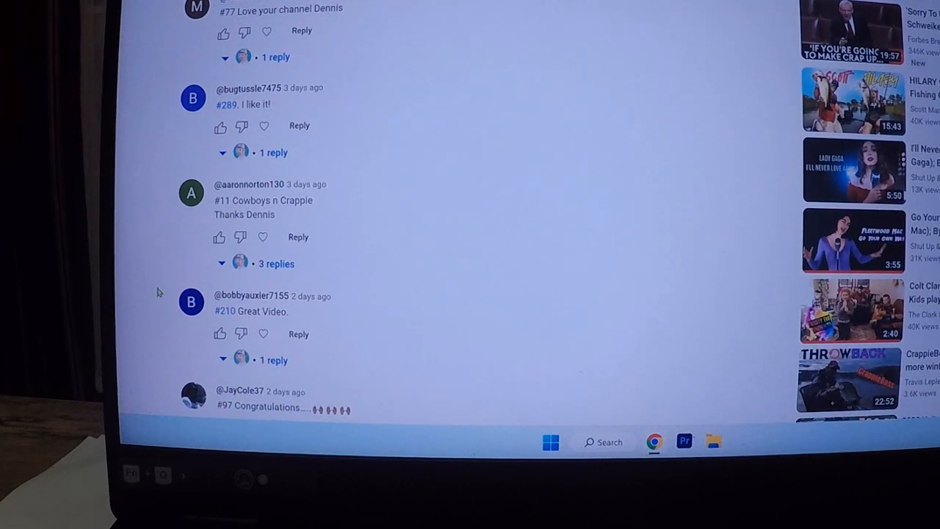
scroll(down, 3)
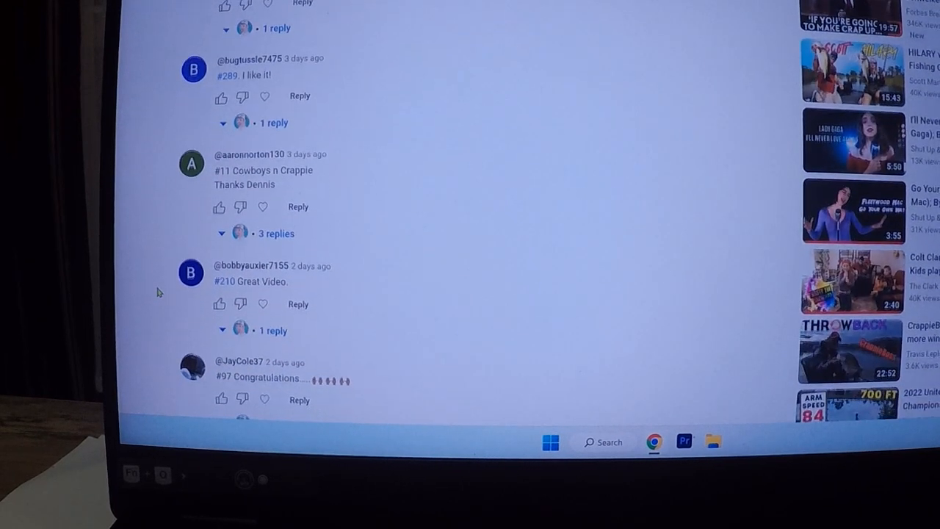
scroll(down, 3)
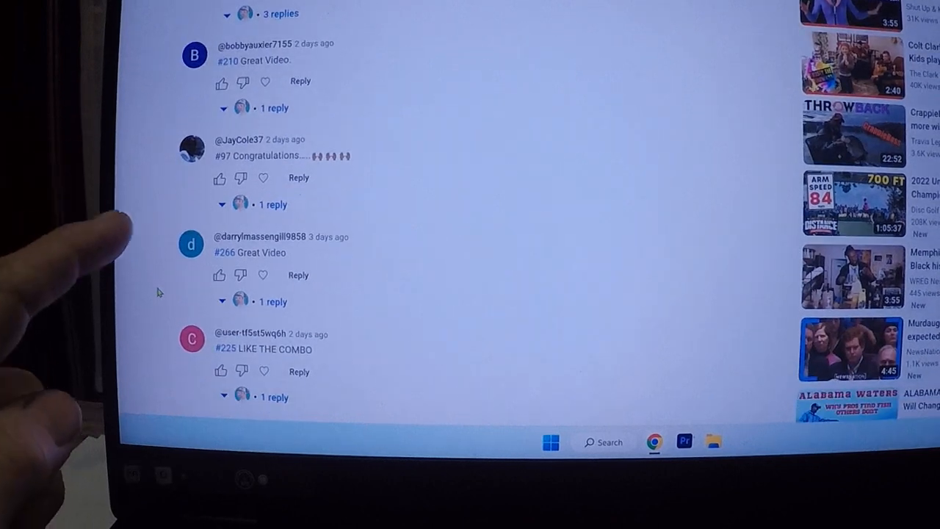
scroll(down, 3)
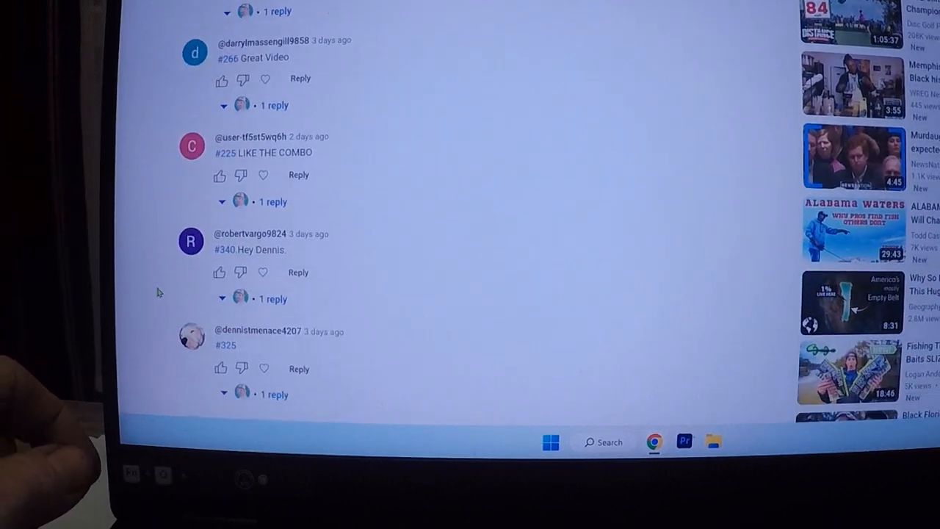
scroll(down, 3)
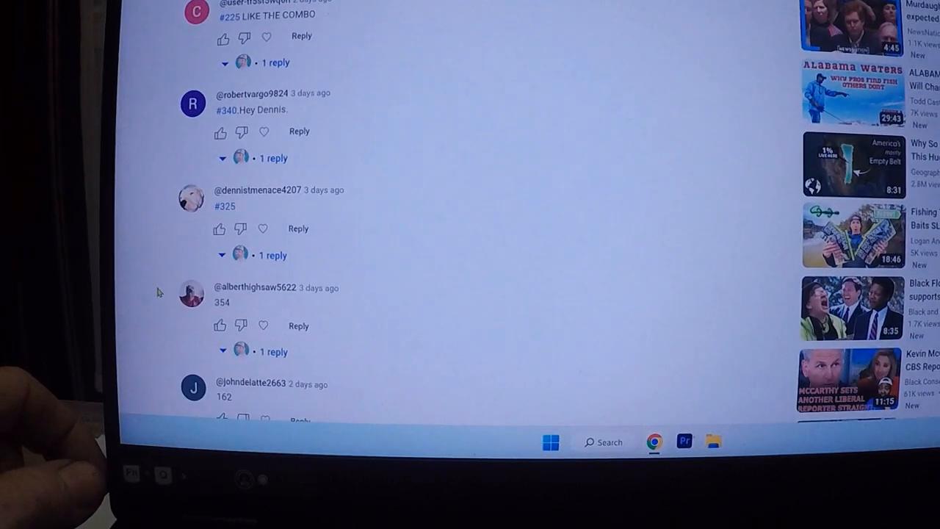
scroll(down, 3)
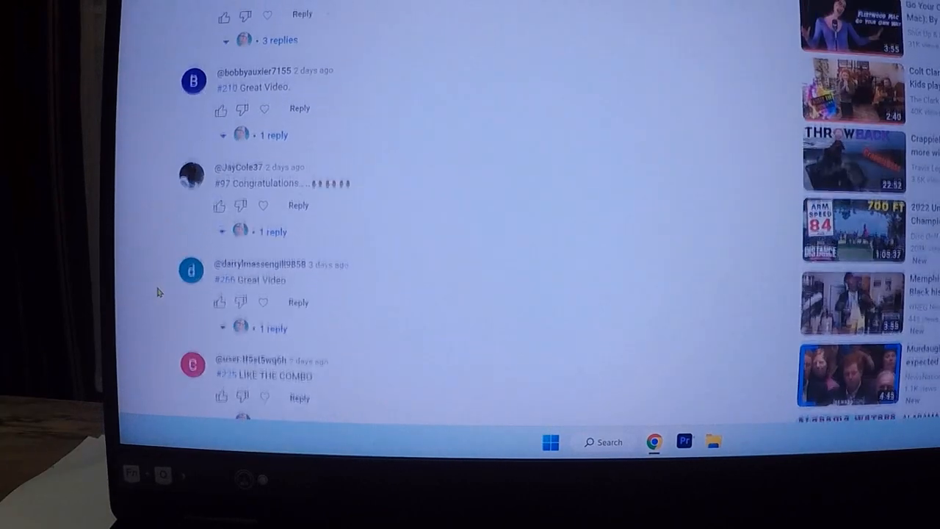
scroll(up, 3)
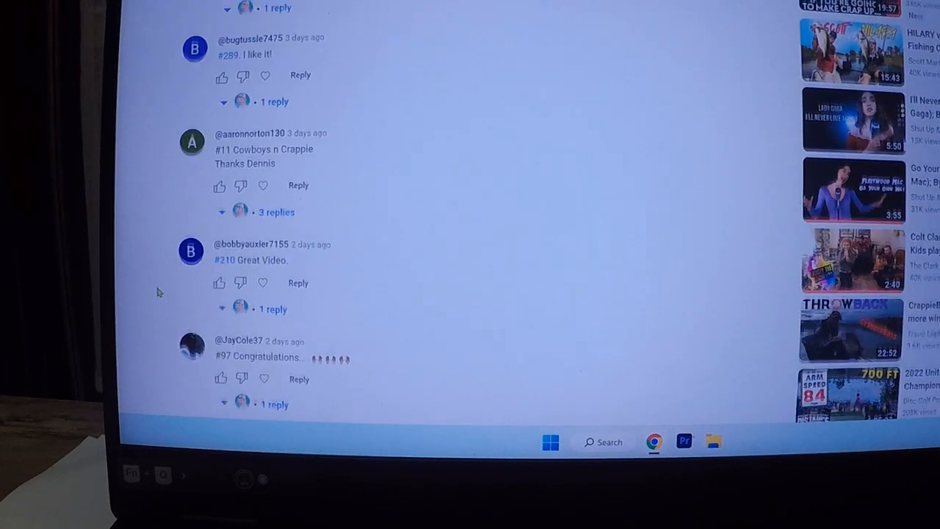
scroll(up, 3)
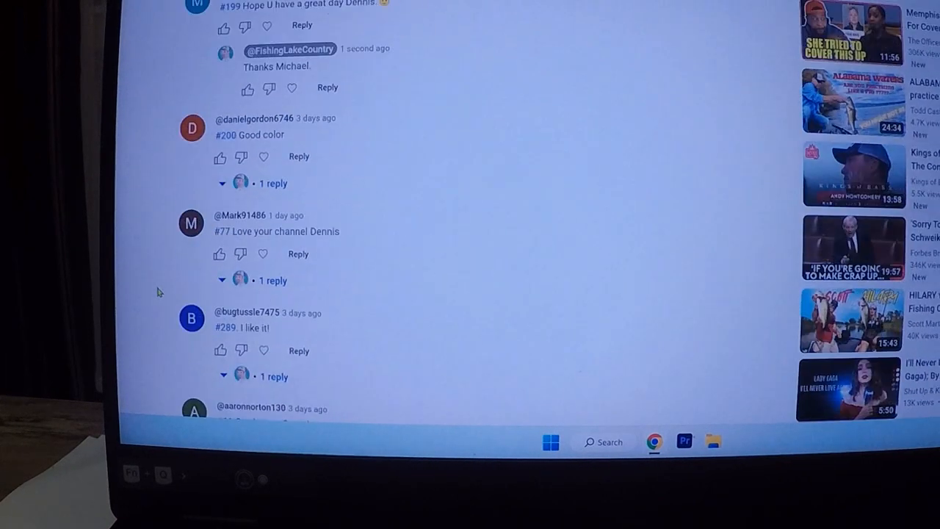